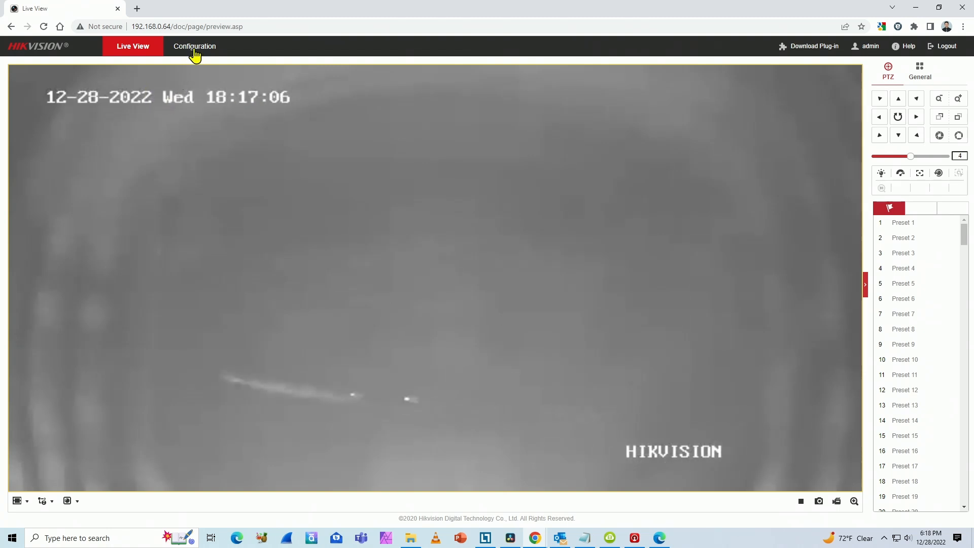
# - Under Configuration > System > Maintenance > System Service, disable the IR light and save
pyautogui.click(194, 46)
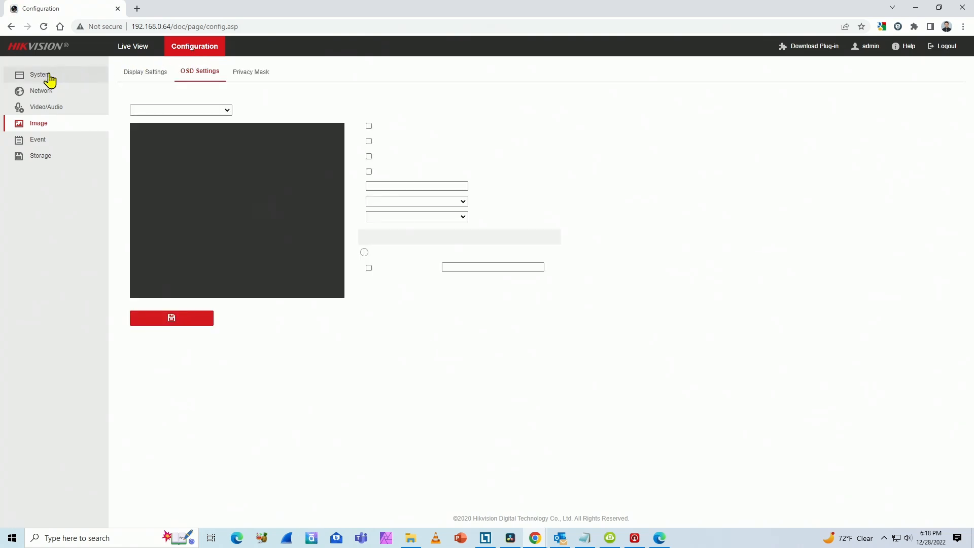
pyautogui.click(40, 75)
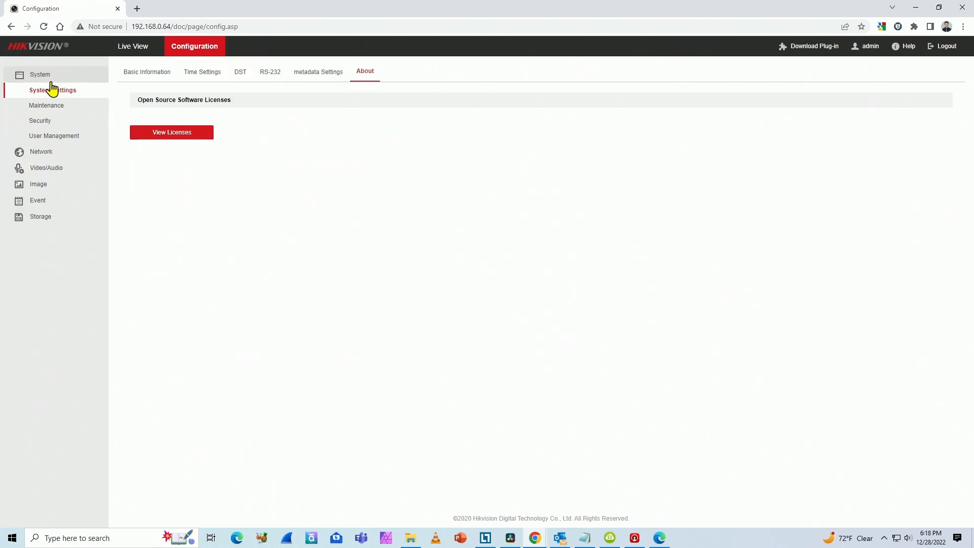
pyautogui.click(46, 105)
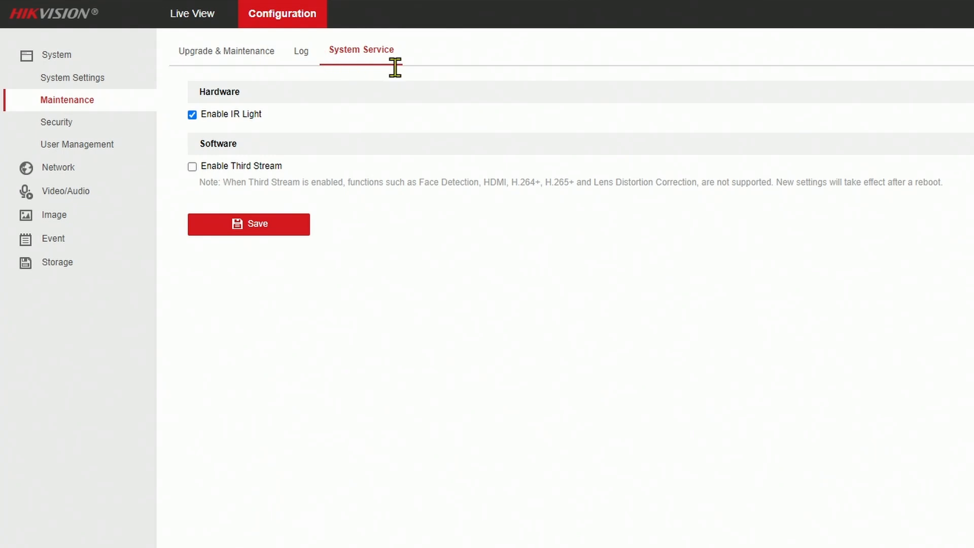
pyautogui.moveTo(268, 121)
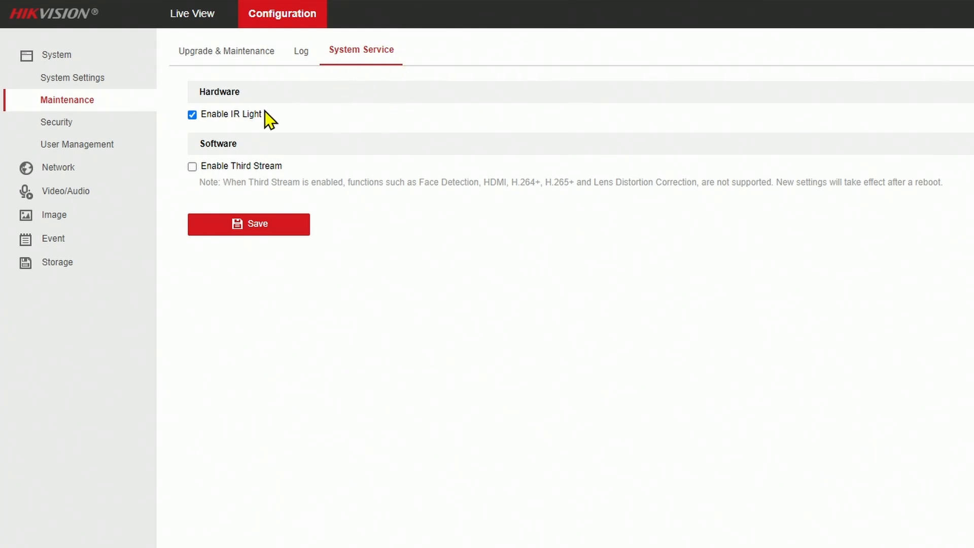
pyautogui.moveTo(208, 133)
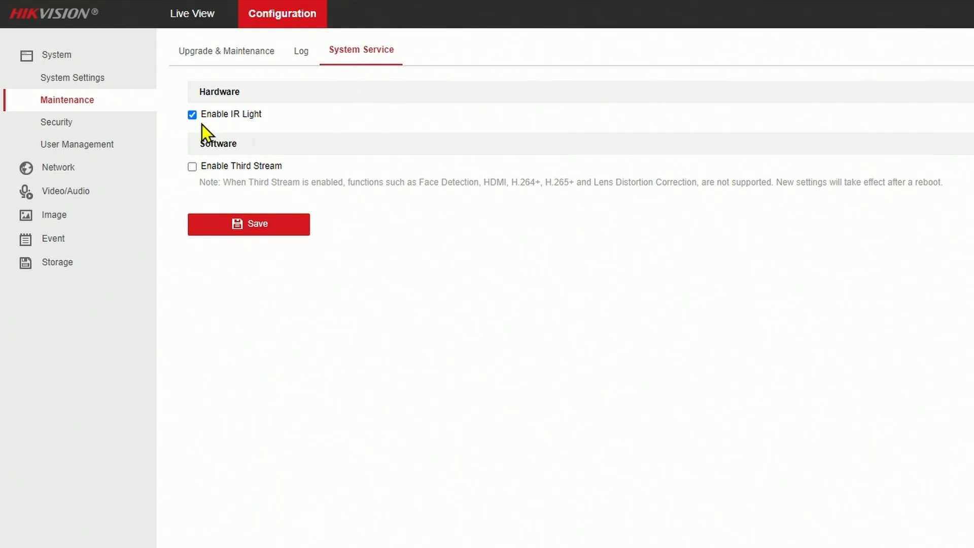
pyautogui.click(192, 114)
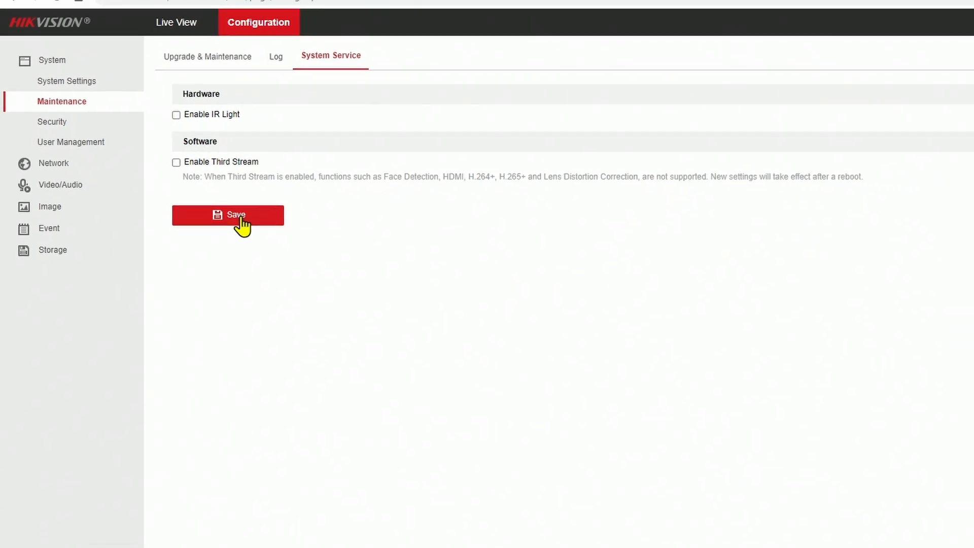
pyautogui.click(228, 215)
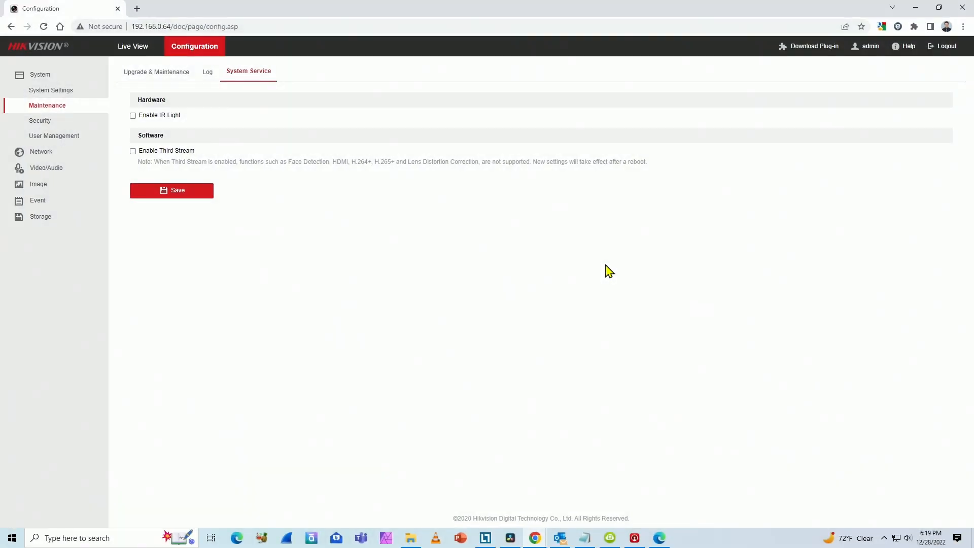
pyautogui.moveTo(149, 133)
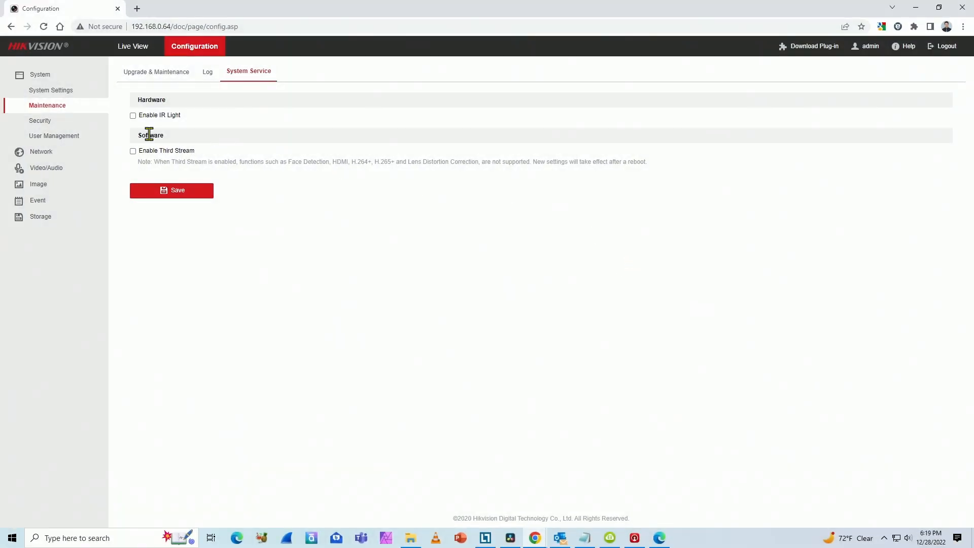
# - Re-check Enable IR Light on the System Service tab and save
pyautogui.click(133, 115)
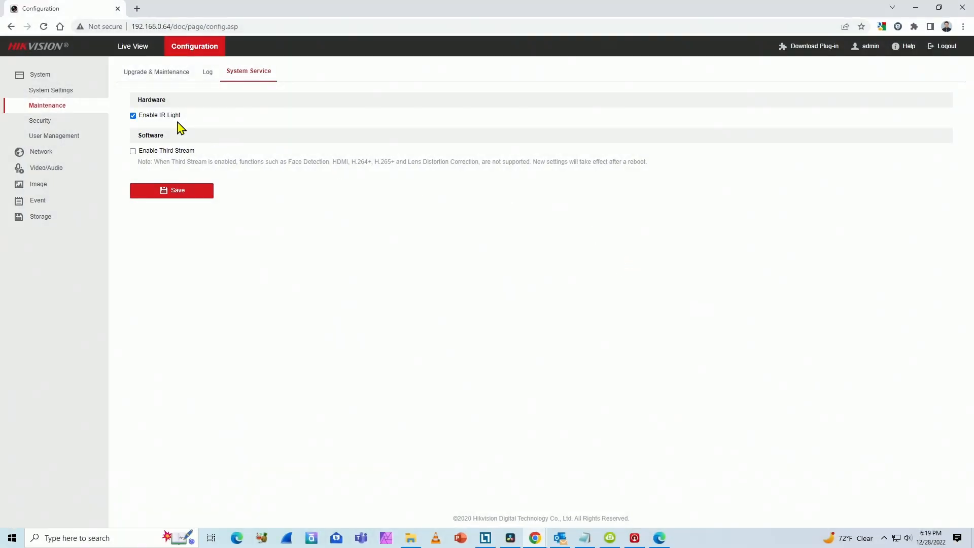
pyautogui.click(172, 191)
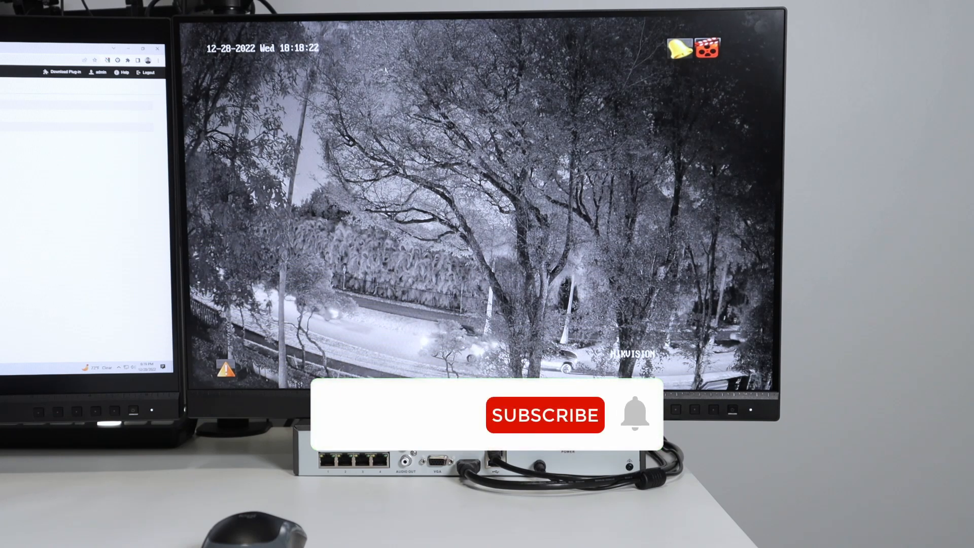
pyautogui.click(545, 415)
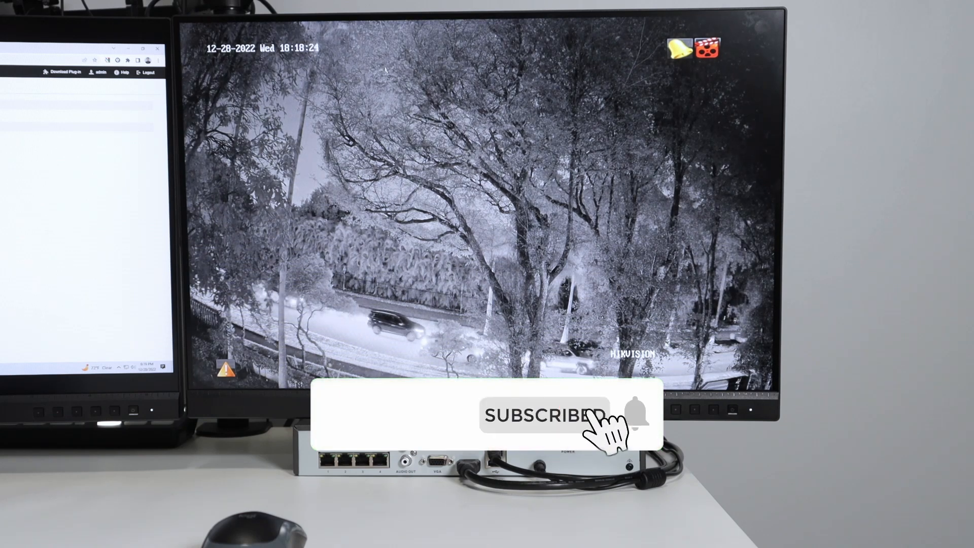